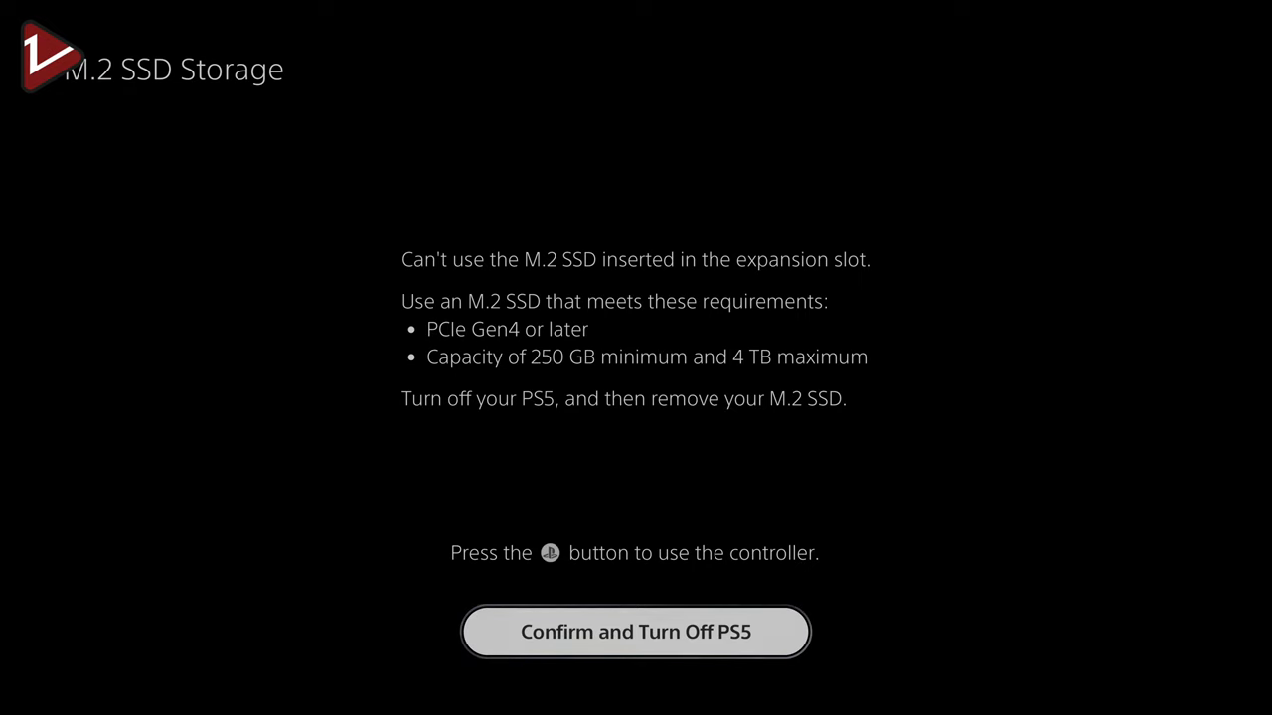
# Accept the unusable-drive warning and turn off the PS5 before reseating the M.2 SSD
pyautogui.click(636, 632)
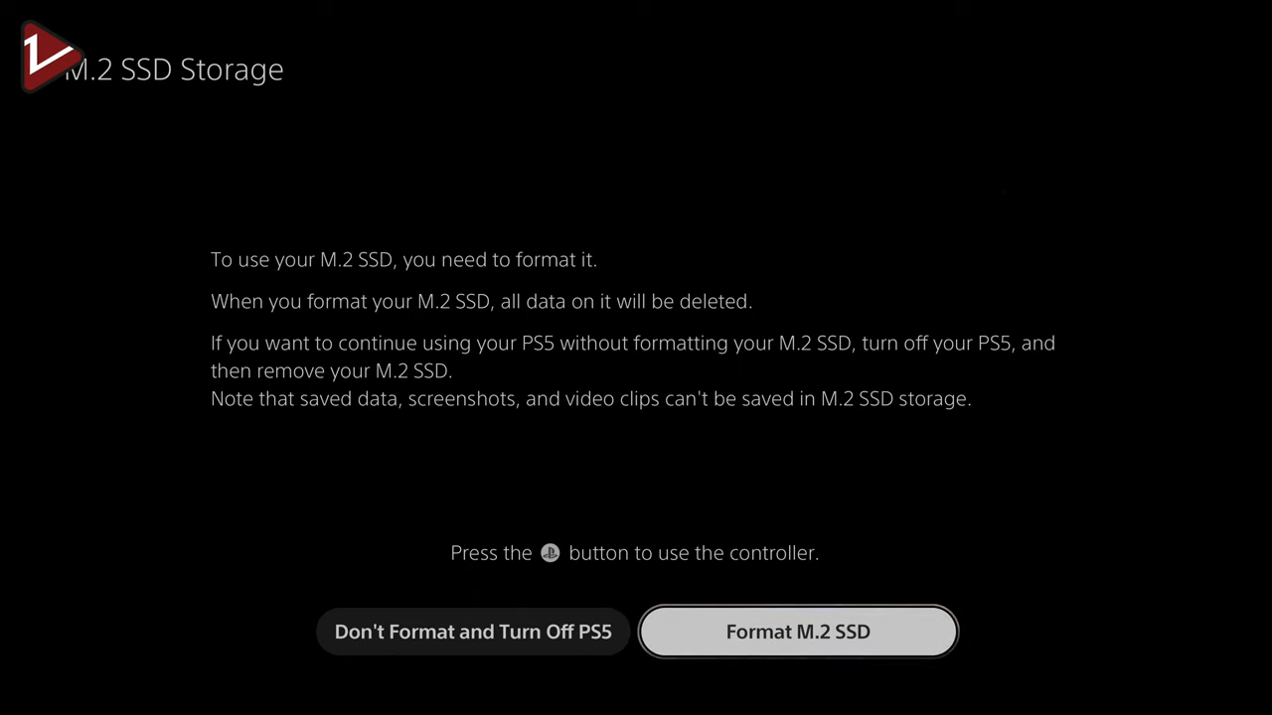
# Format the M.2 SSD, acknowledging its ~6,530 MB/s read speed and the completion message
pyautogui.click(797, 632)
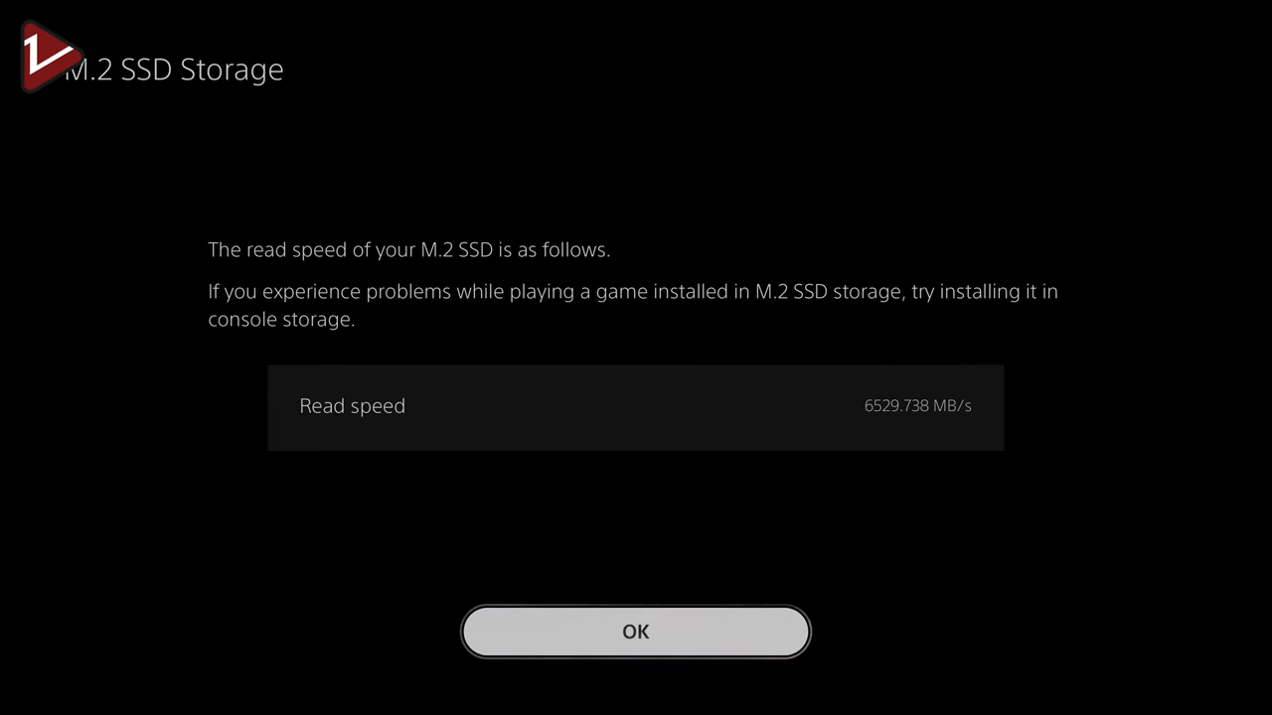
pyautogui.click(636, 632)
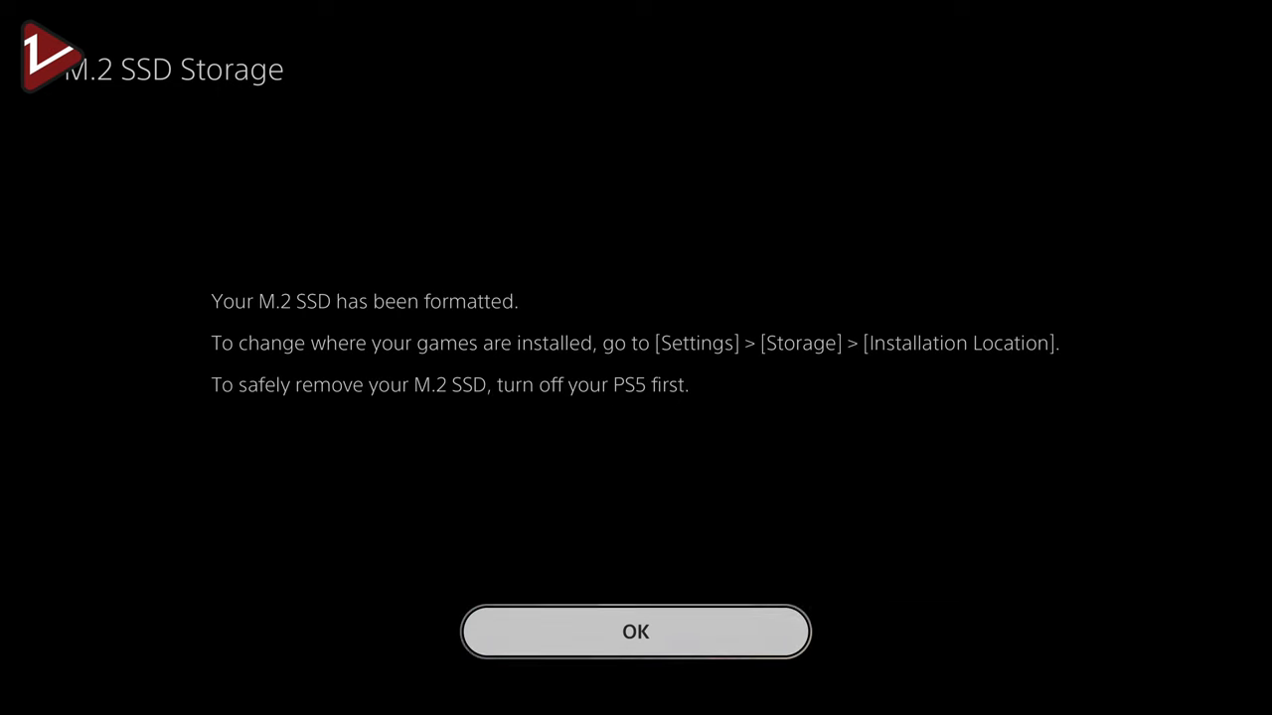
pyautogui.click(636, 632)
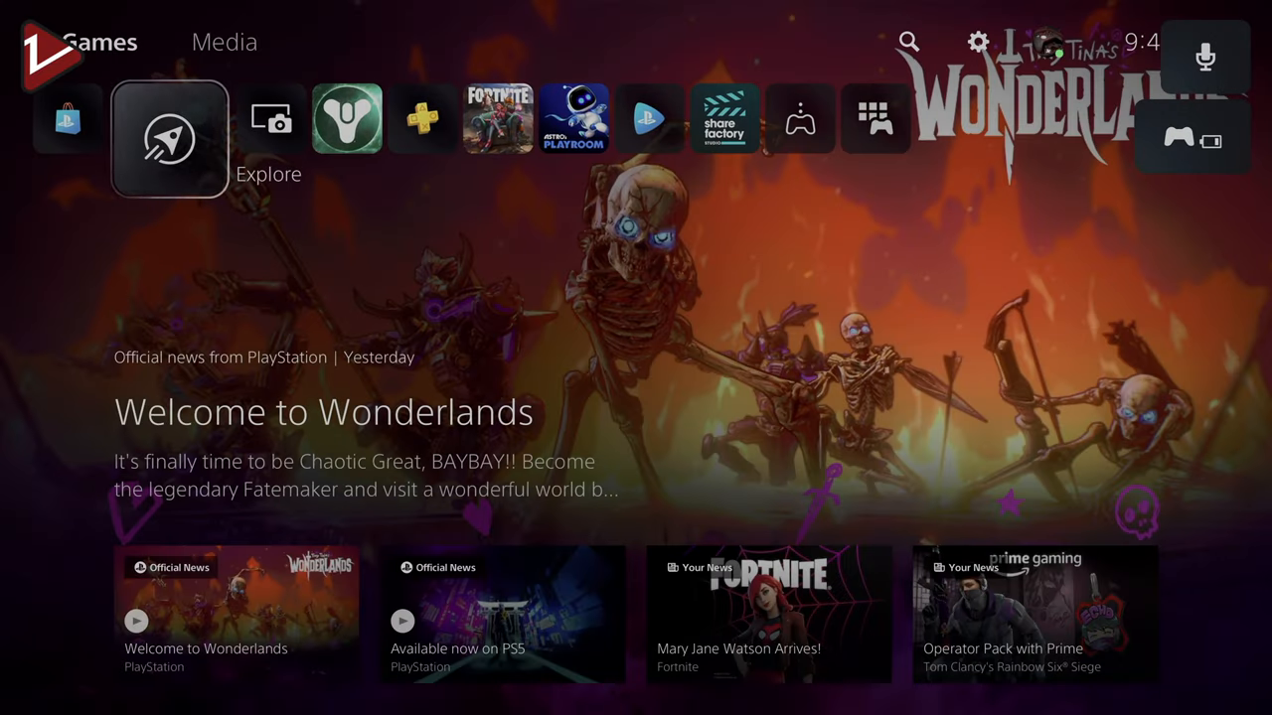
# Go through Settings > Storage and USB Extended Storage to the Installation Location settings
pyautogui.click(978, 41)
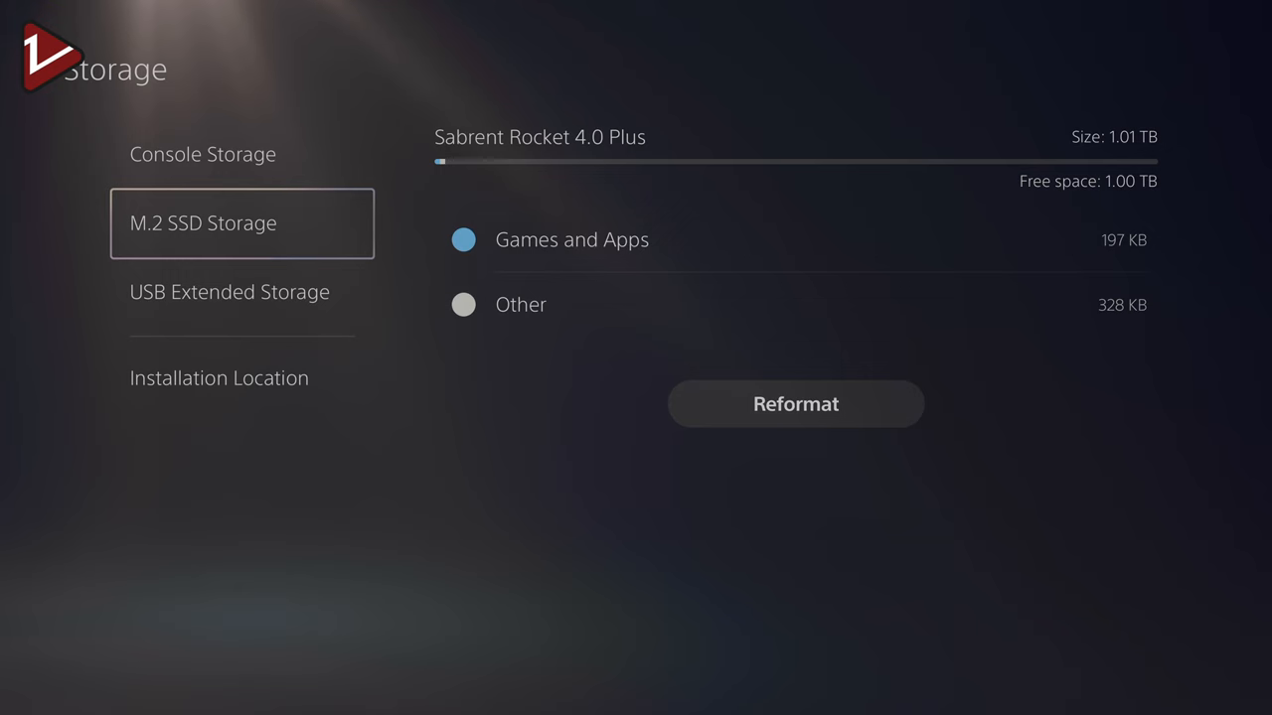
pyautogui.click(229, 290)
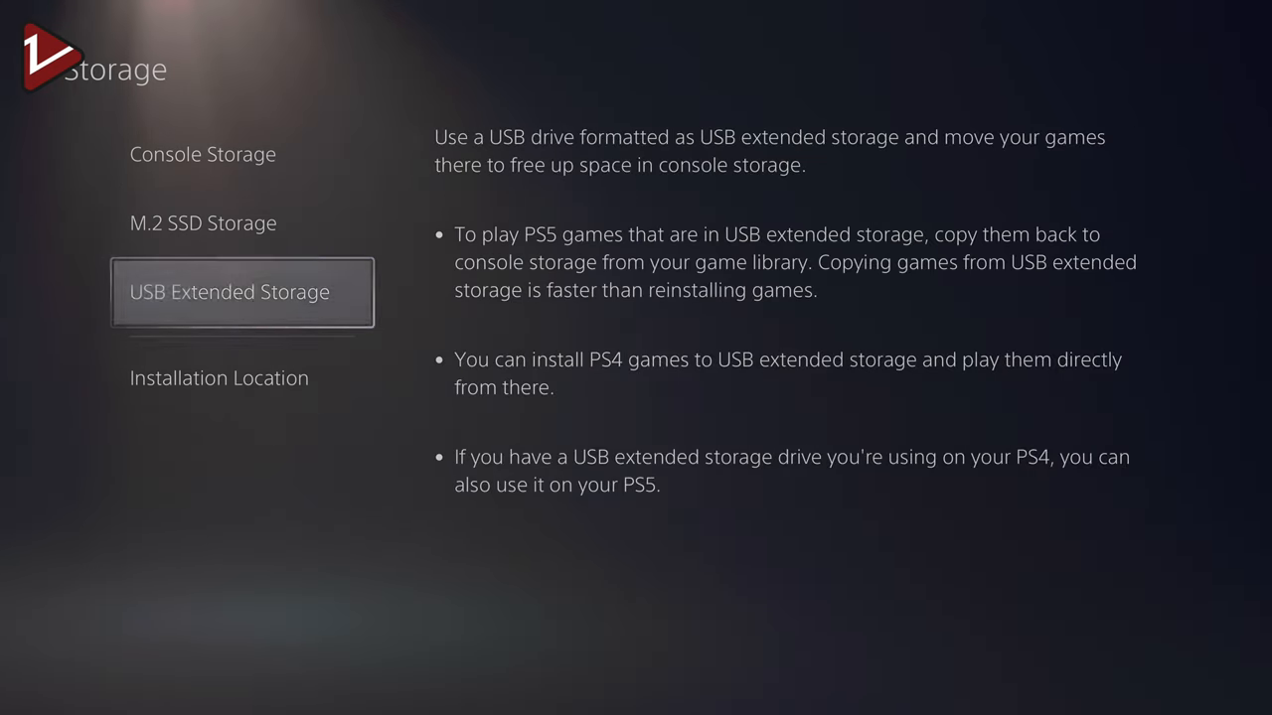
pyautogui.click(219, 378)
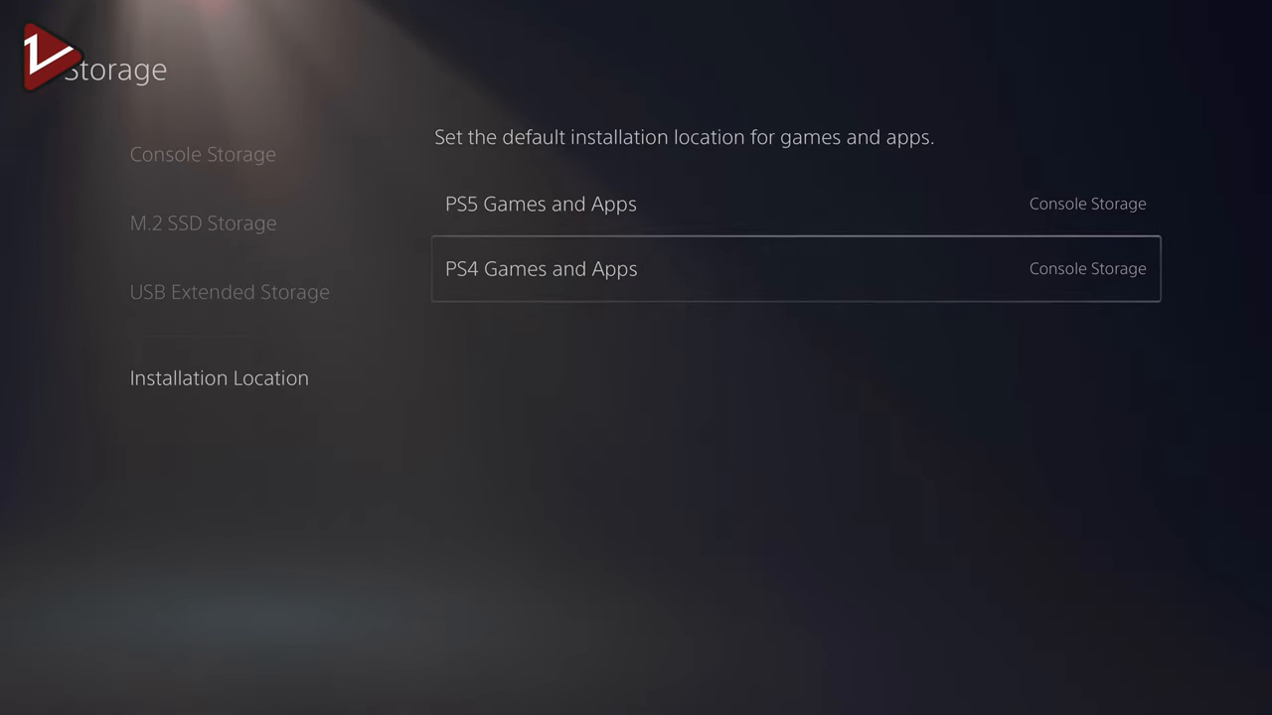
# Set PS5 Games and Apps to install on M.2 SSD Storage instead of Console Storage
pyautogui.click(1087, 203)
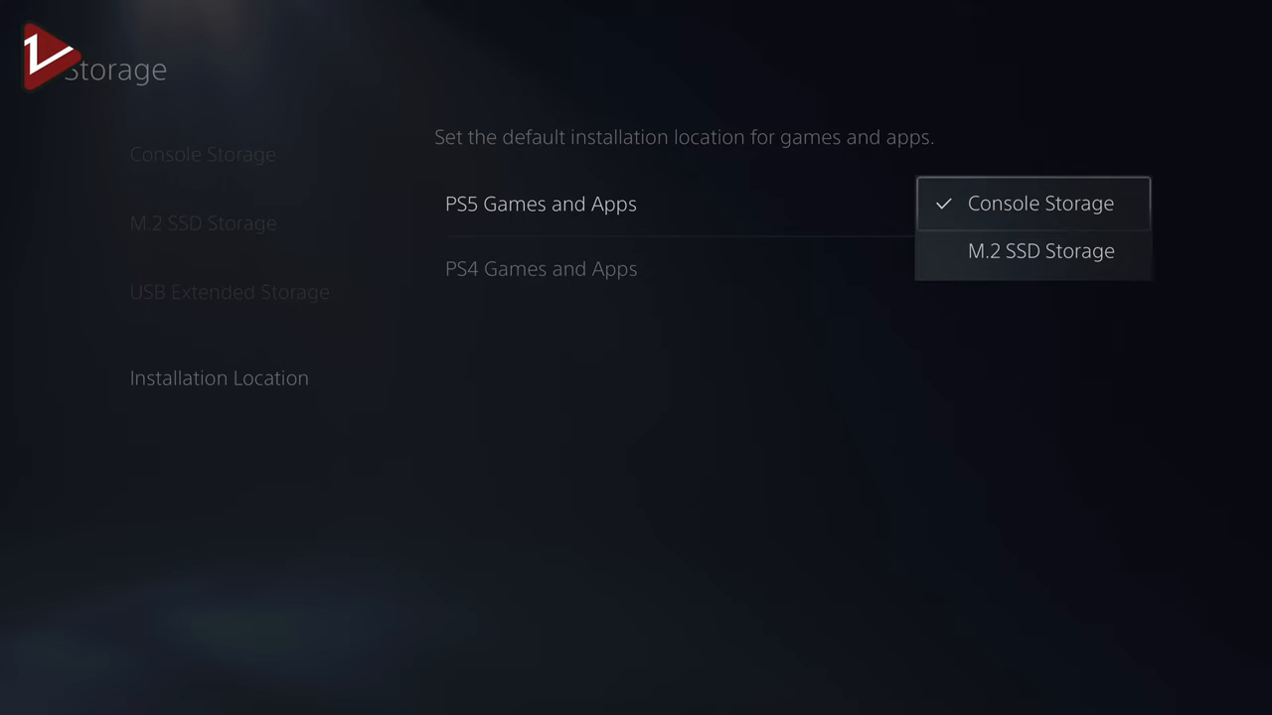
pyautogui.moveTo(1041, 250)
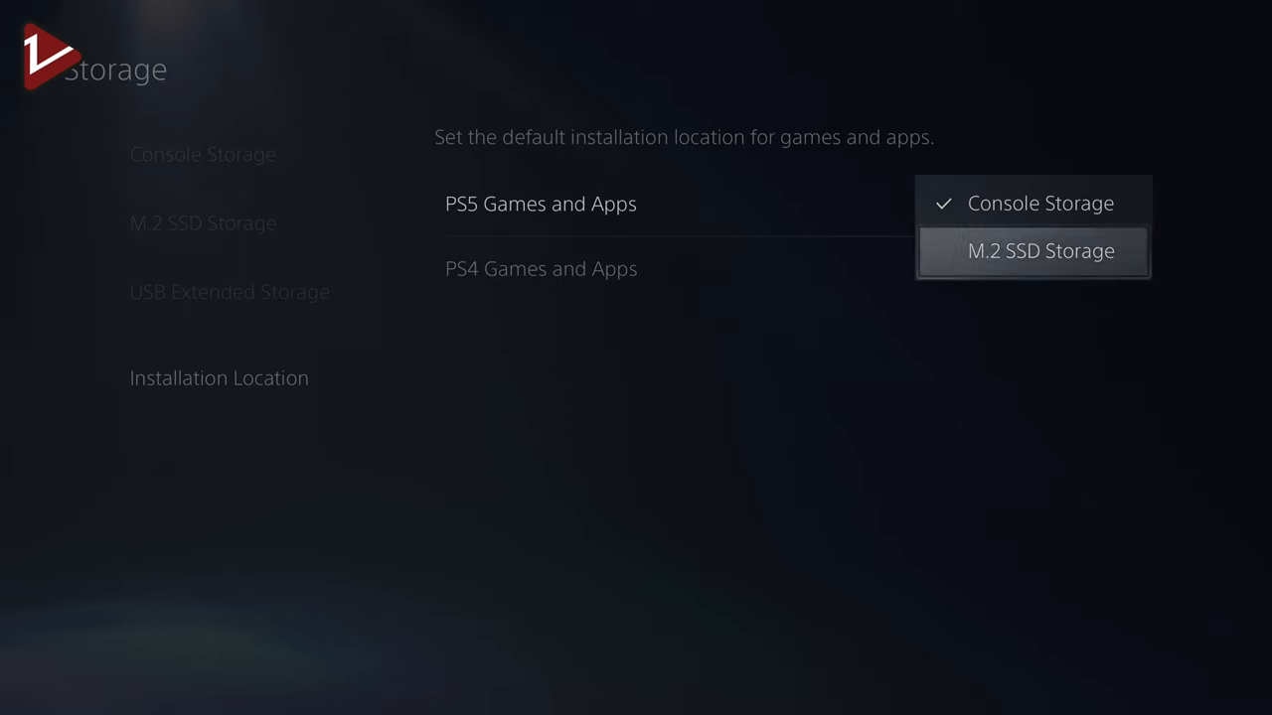
pyautogui.click(1042, 250)
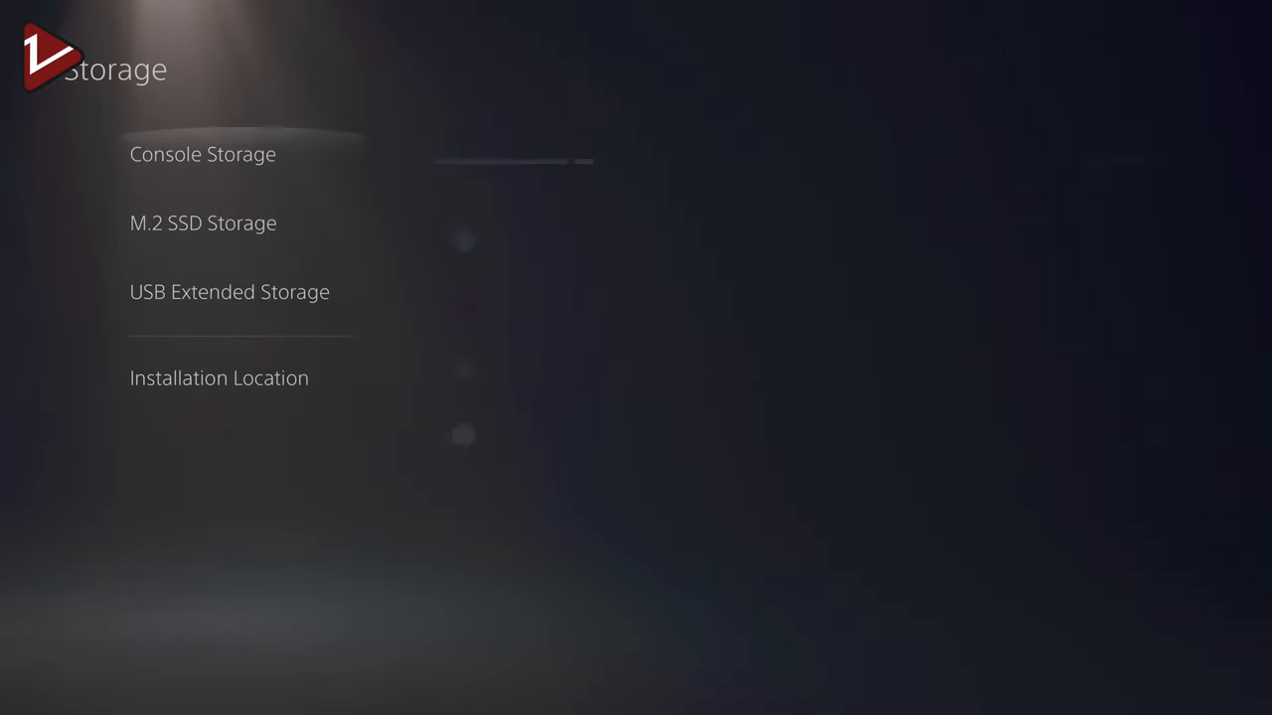
# From Console Storage's Games and Apps, select Destiny 2 (89.94 GB) to move to M.2 storage
pyautogui.click(203, 155)
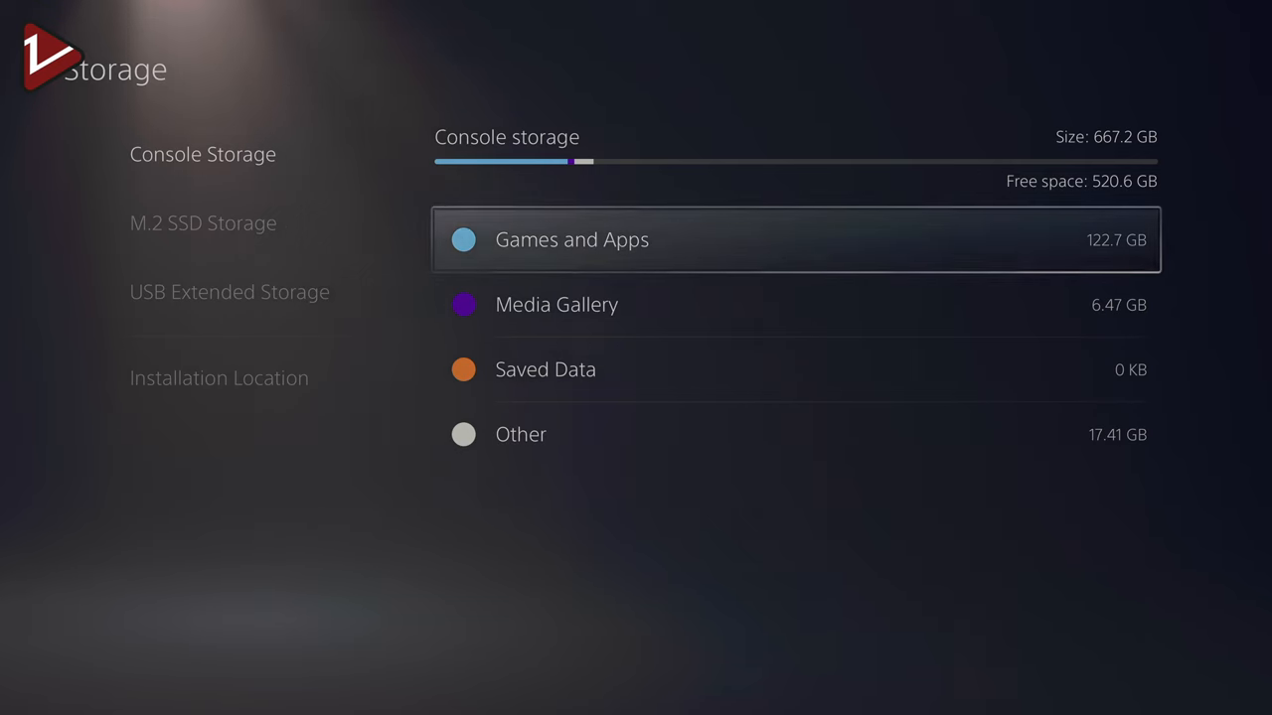
pyautogui.click(572, 238)
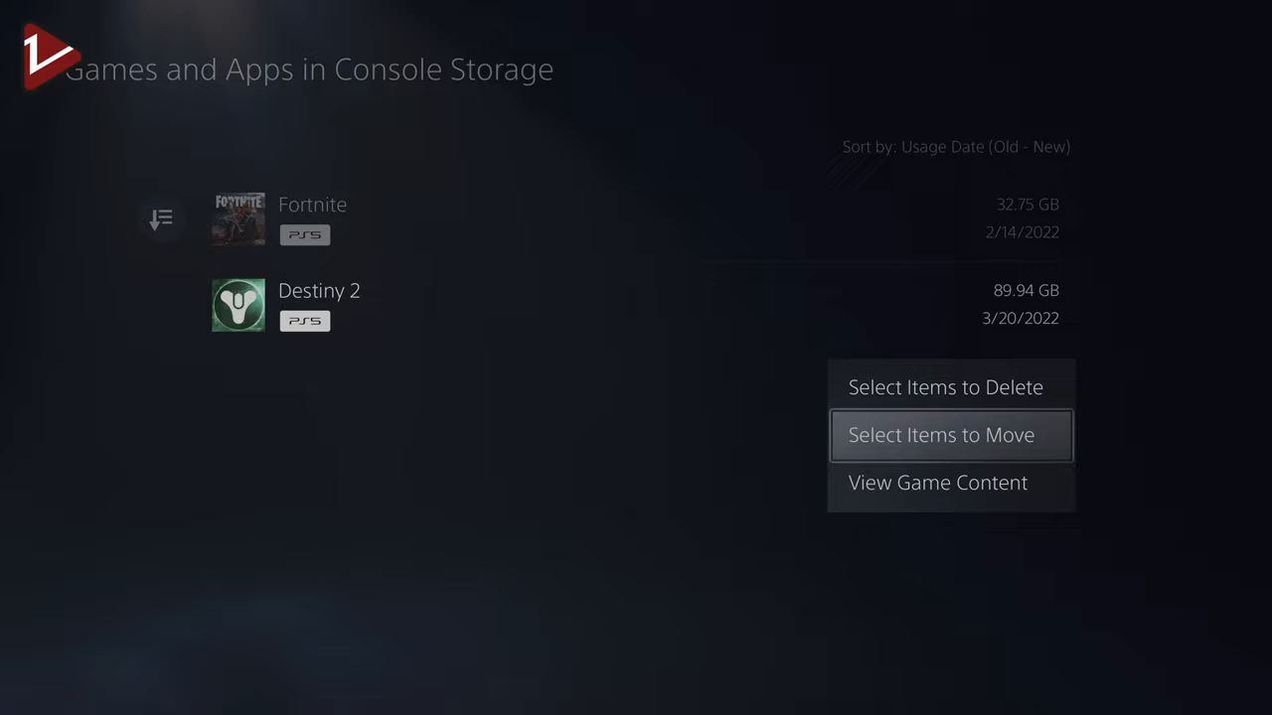
pyautogui.click(940, 435)
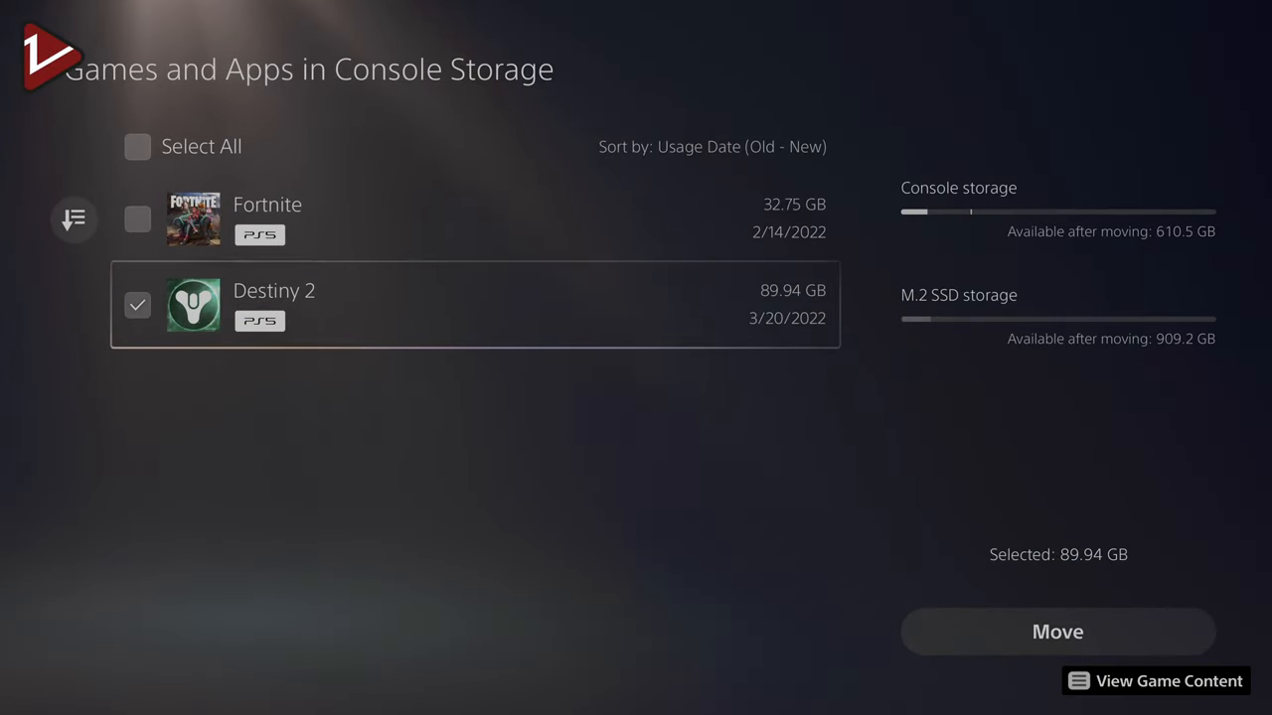
pyautogui.click(1057, 632)
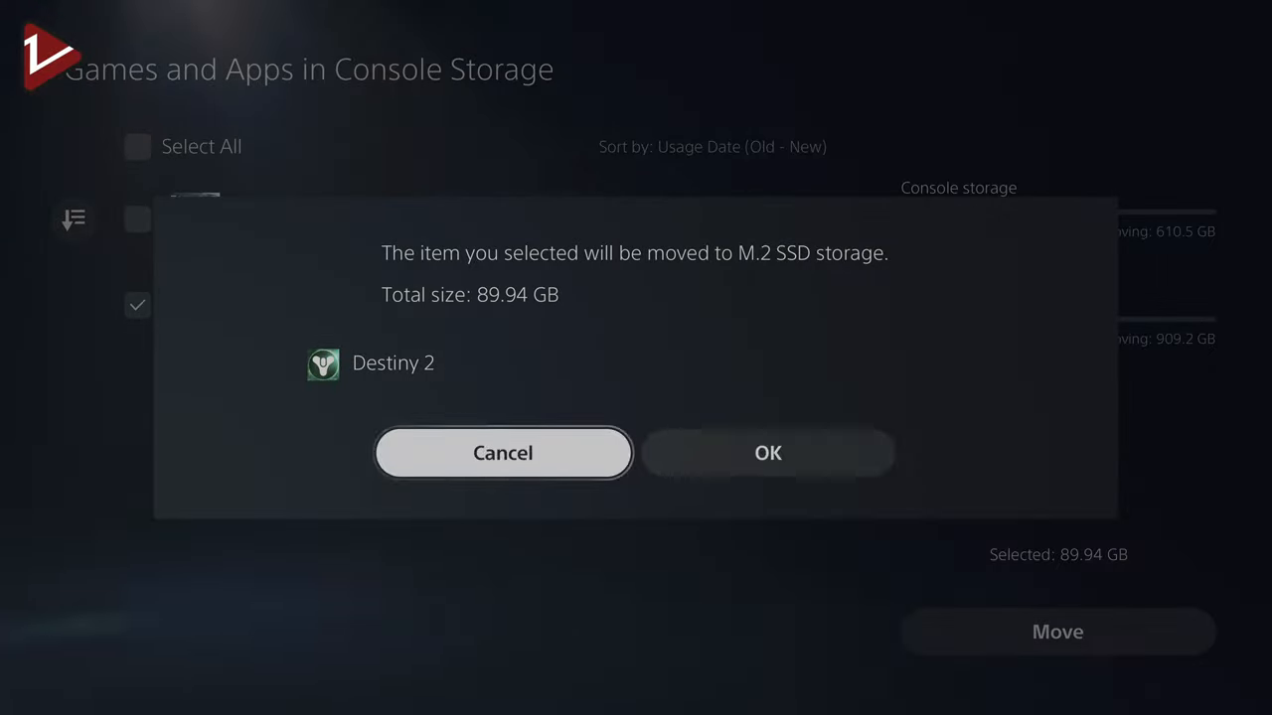
# Confirm moving Destiny 2 to M.2 SSD storage and launch it from there
pyautogui.click(767, 453)
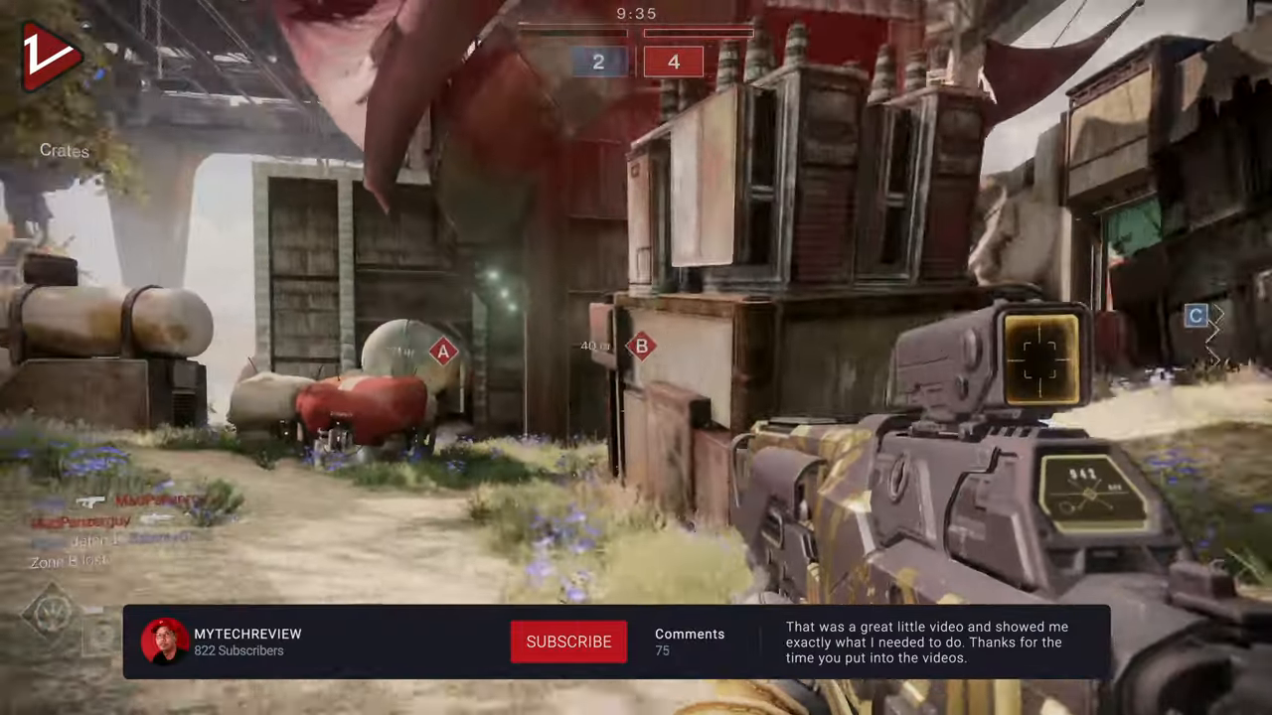
pyautogui.click(569, 642)
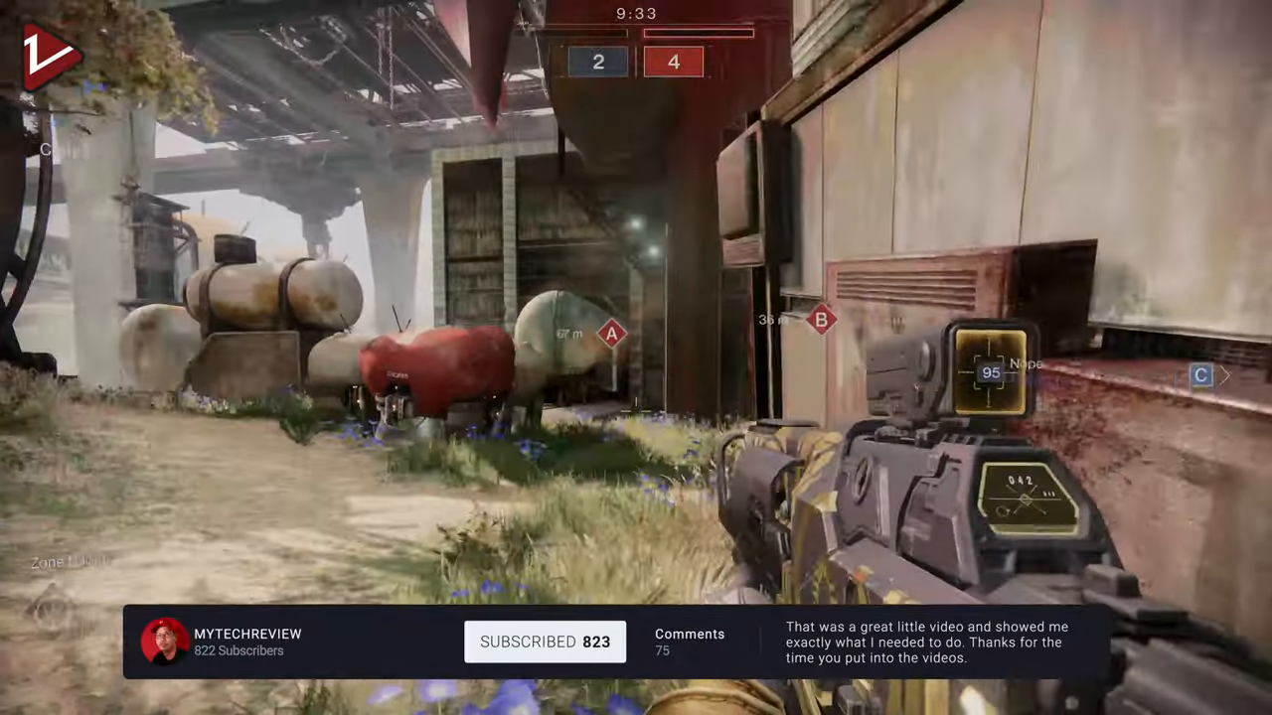